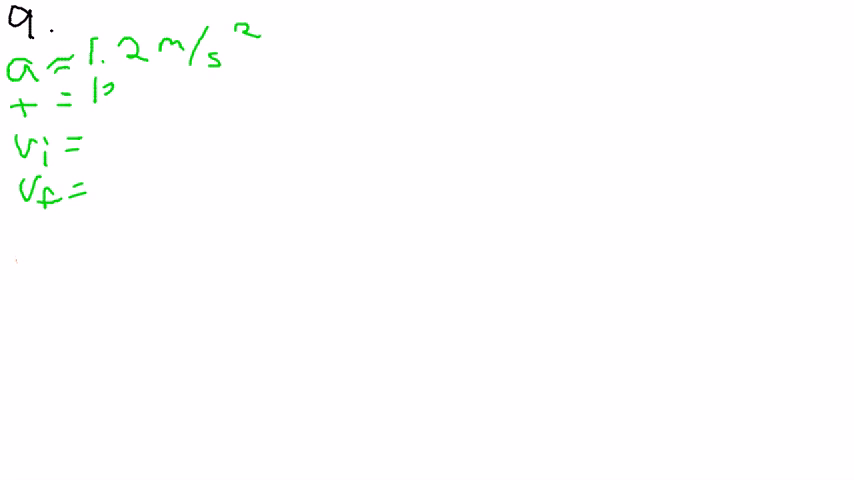
Write the green givens t = 12 s and vi = 8.0 m/s
{"action": "left_click_drag", "start_coordinate": [100, 90], "coordinate": [140, 96]}
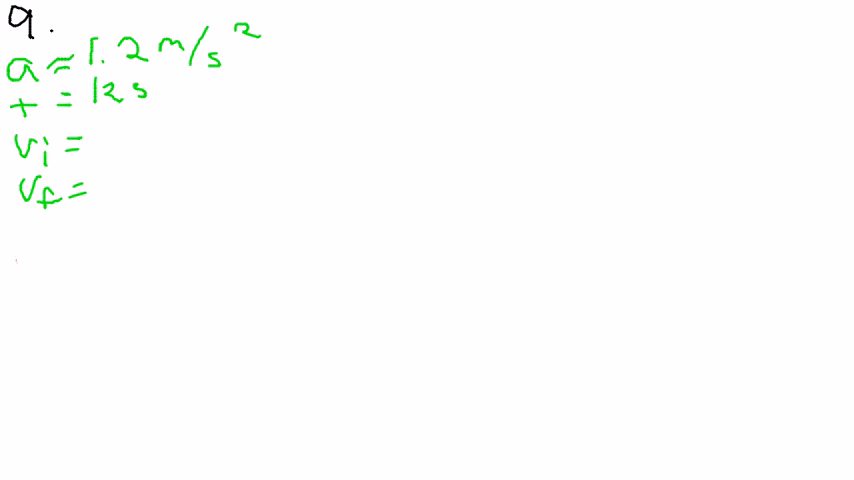
{"action": "type", "text": "8.0r"}
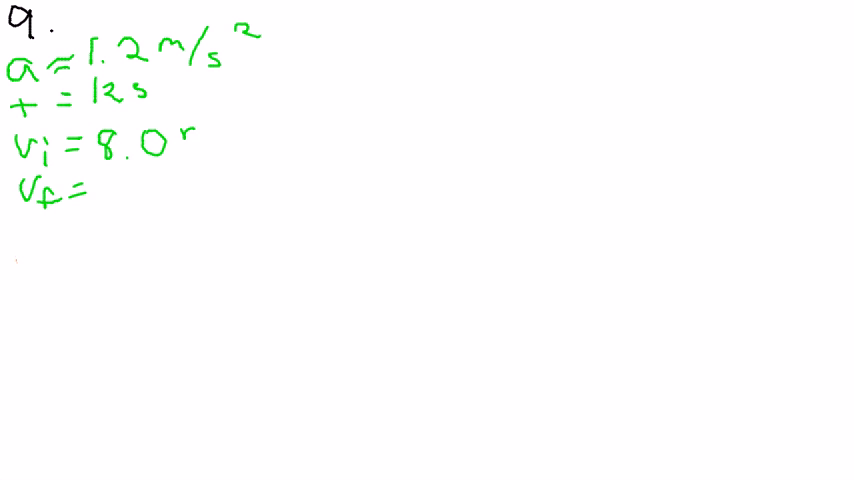
{"action": "type", "text": "m/s"}
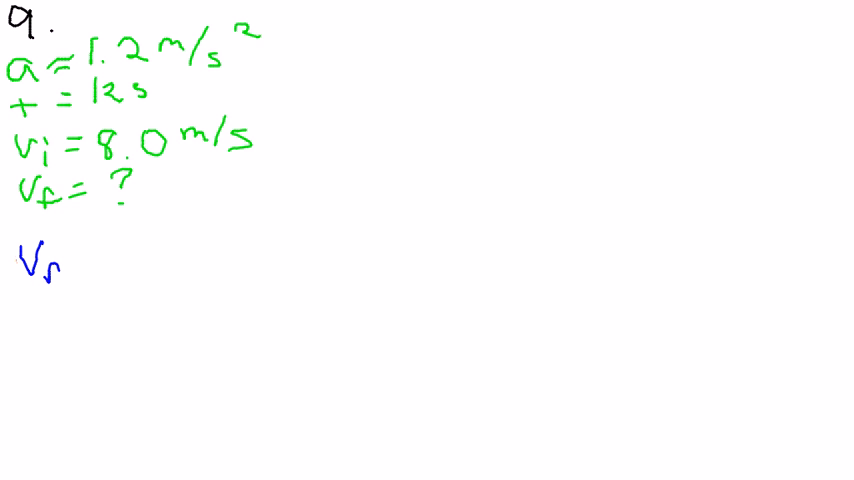
Write the blue equation Vf = Vi + a·t, then begin the orange Vf = line
{"action": "type", "text": "Vf = Vi"}
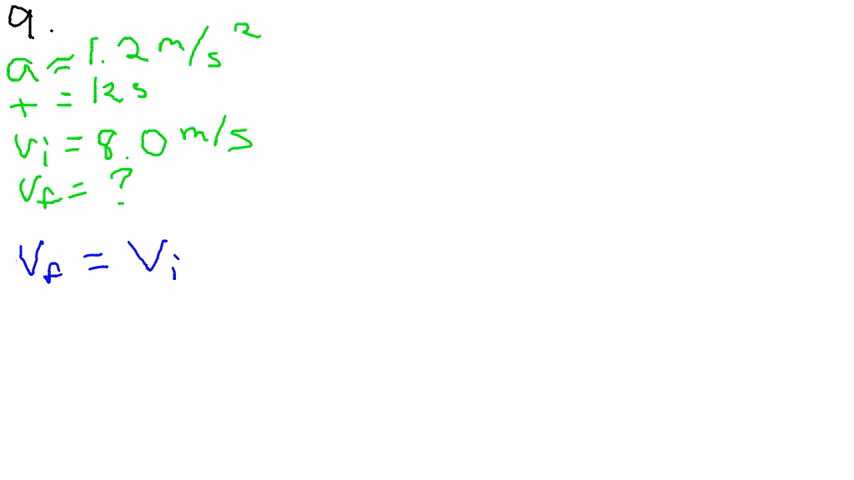
{"action": "type", "text": "+ a · t"}
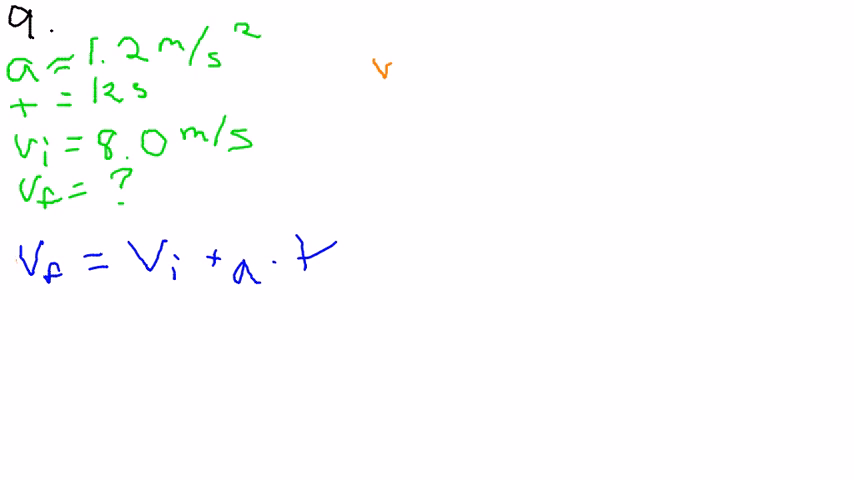
{"action": "type", "text": "Vf ="}
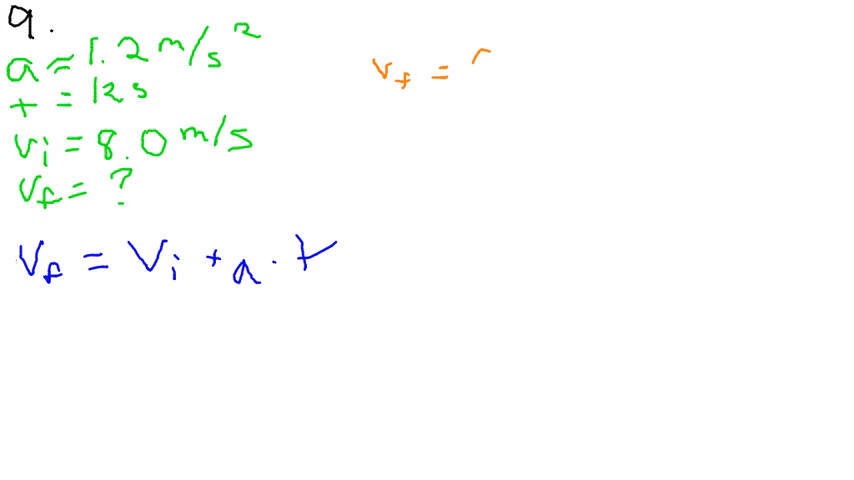
Write the orange substitution vf = 8.0 + 1.2·12
{"action": "type", "text": "8.0+1"}
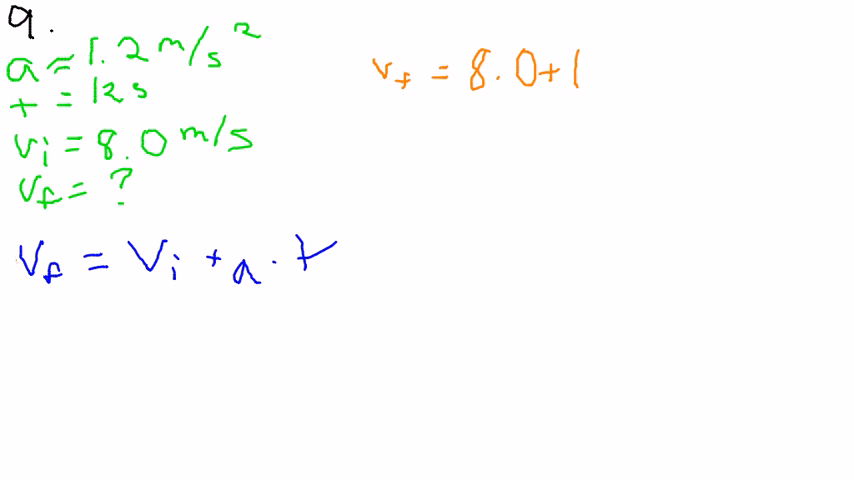
{"action": "type", "text": "2·12"}
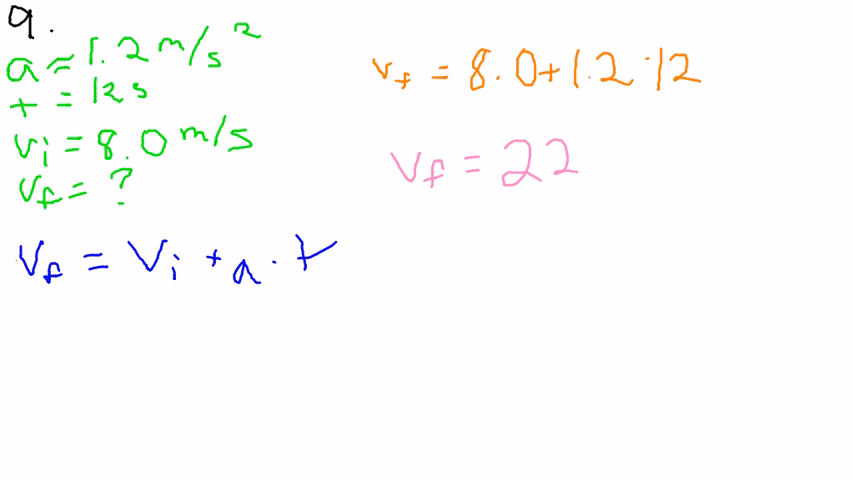
Write the pink result vf = 22.41 beneath the substitution
{"action": "type", "text": ".41"}
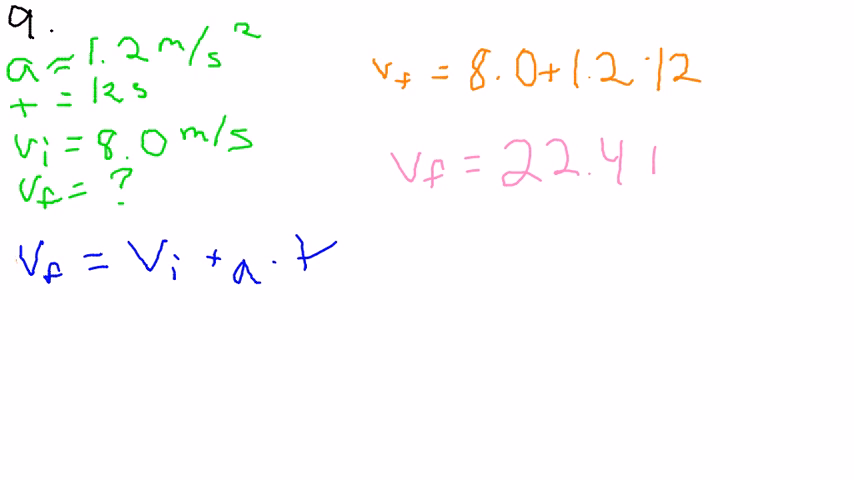